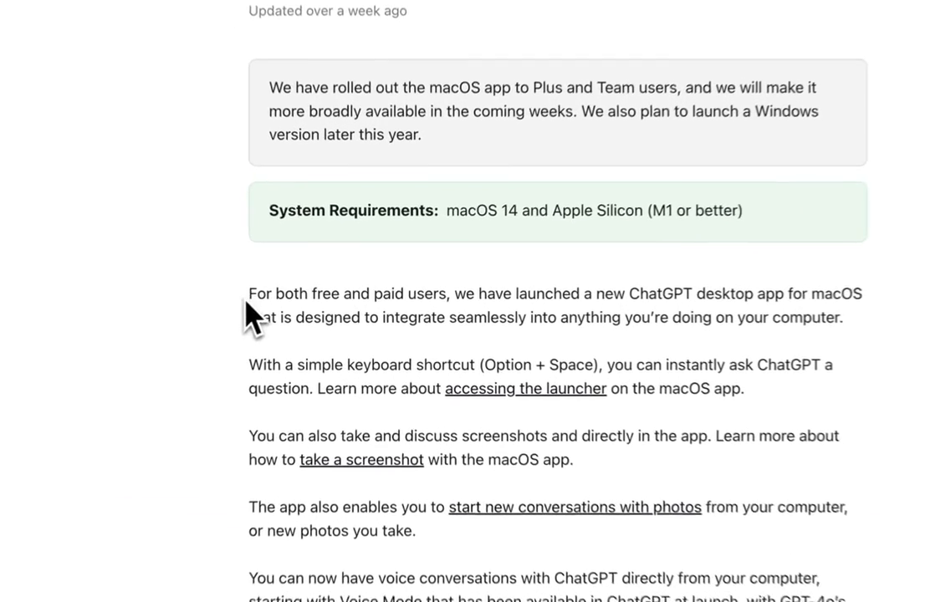
# - Check the available models and attach the paper file to the message
pyautogui.moveTo(249, 294); pyautogui.dragTo(456, 293)
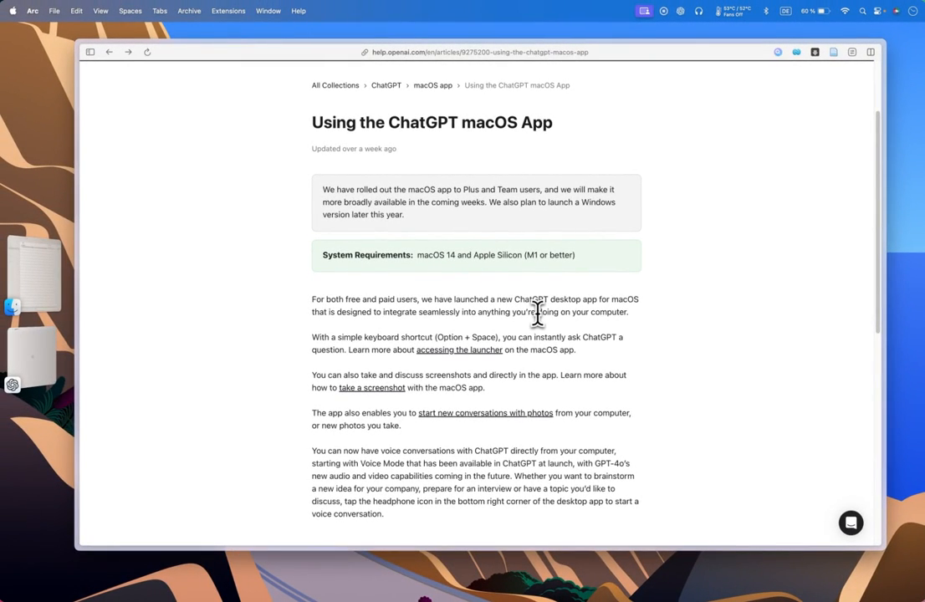
pyautogui.moveTo(377, 224)
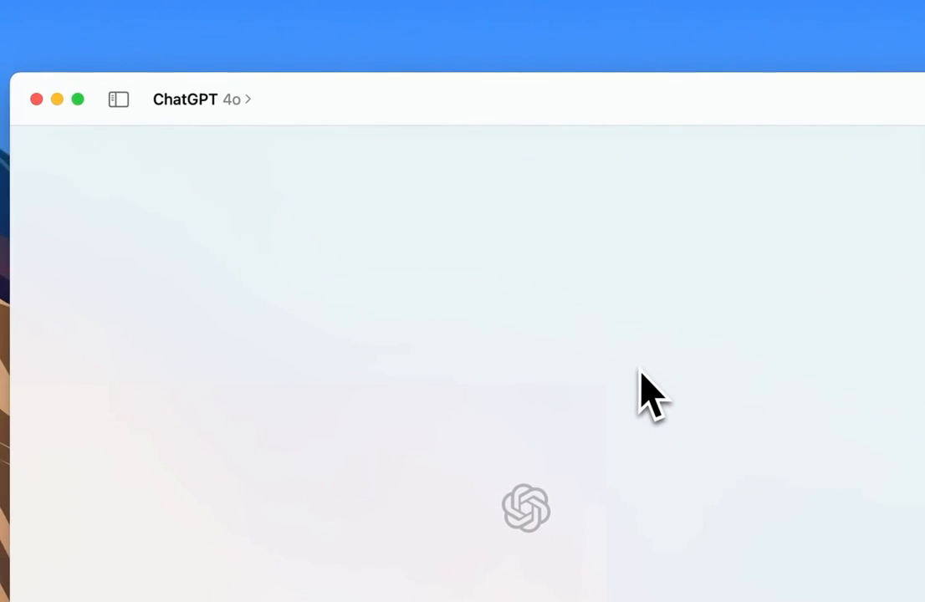
pyautogui.click(201, 99)
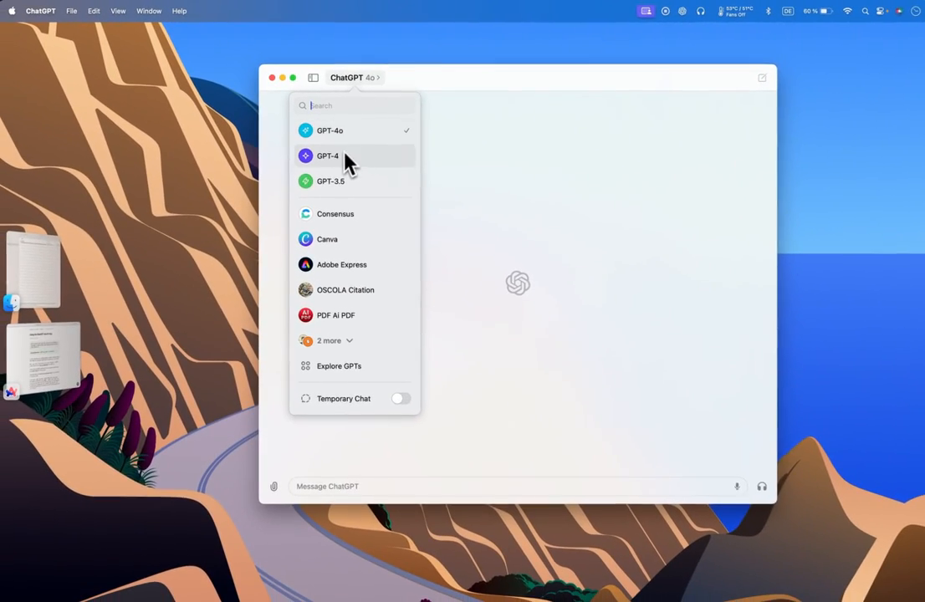
pyautogui.moveTo(360, 171)
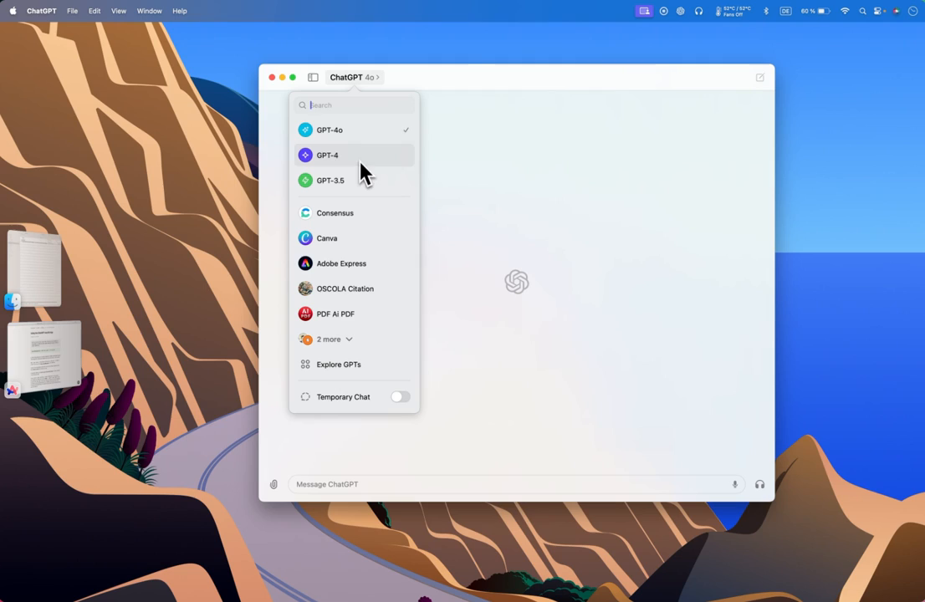
pyautogui.moveTo(372, 157)
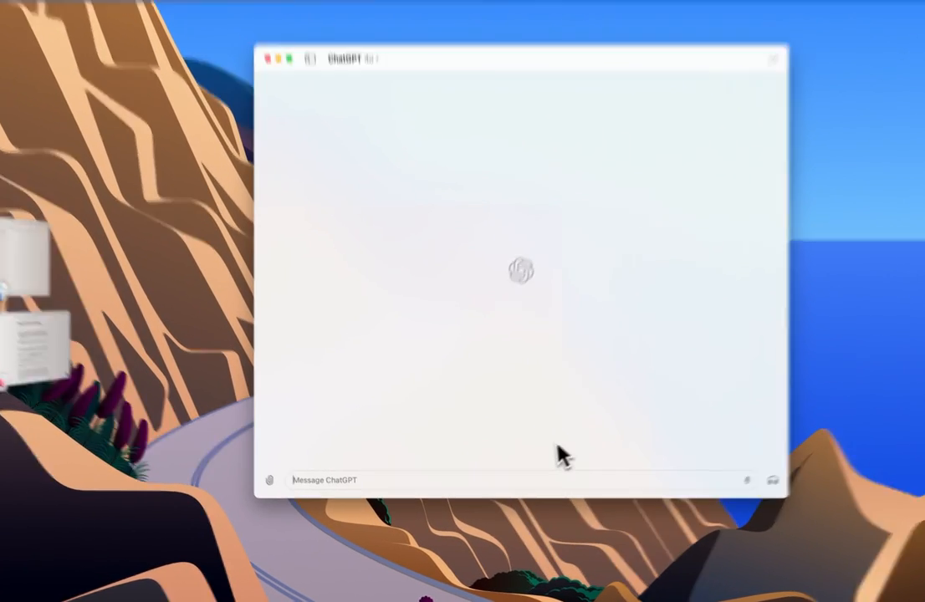
pyautogui.click(270, 480)
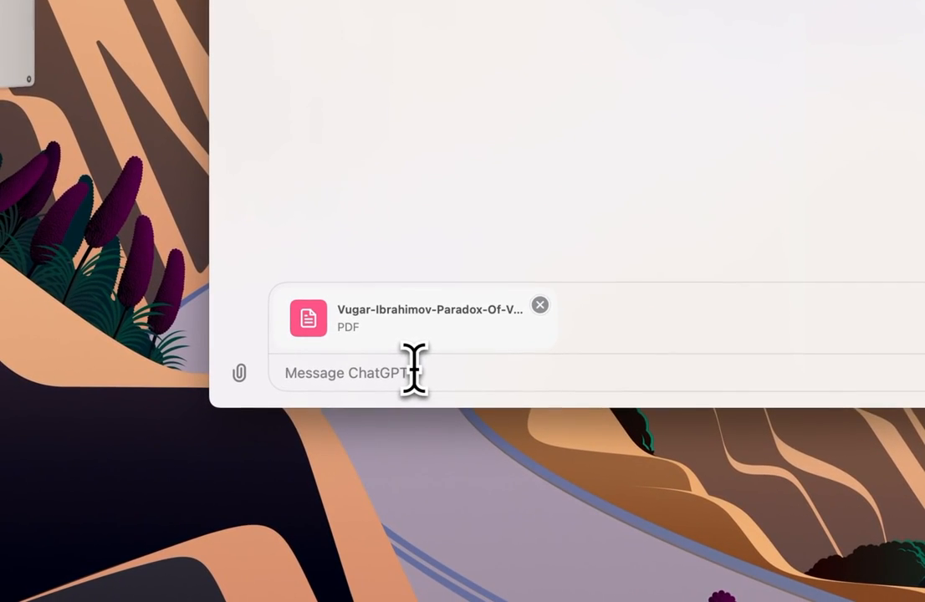
# - Type 'please give me a brief summary and key insights from this paper'
pyautogui.write('please giv')
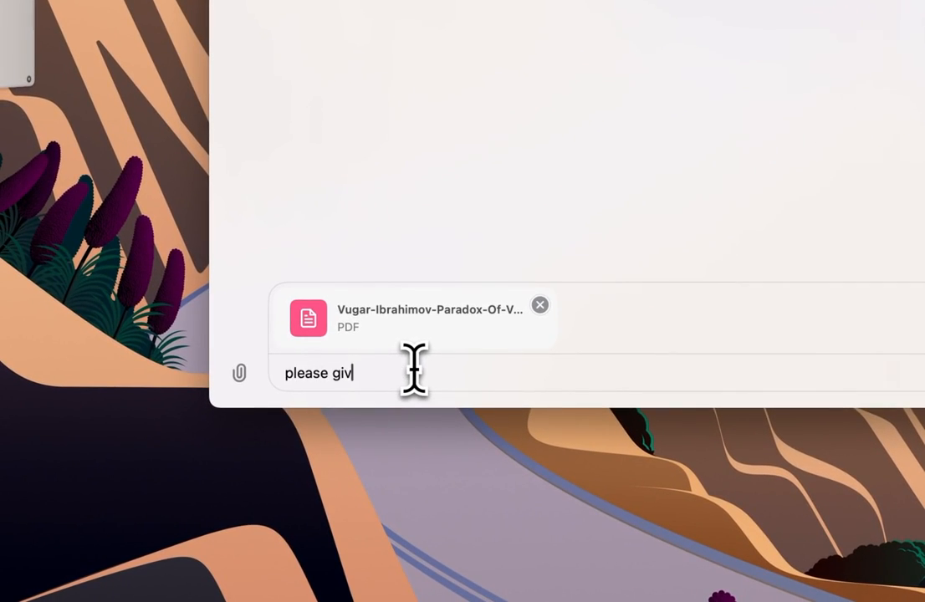
pyautogui.write('e me a brief')
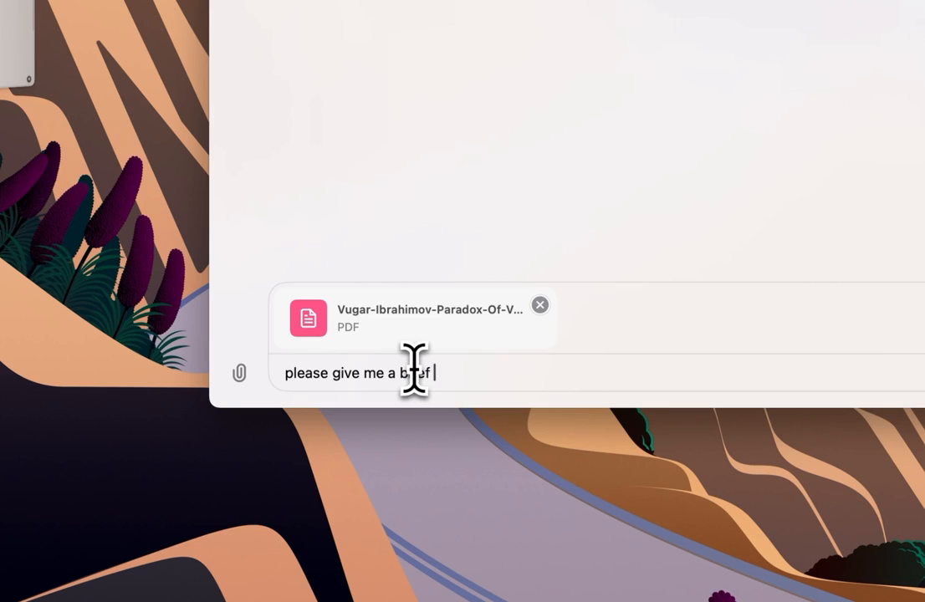
pyautogui.write('summary and')
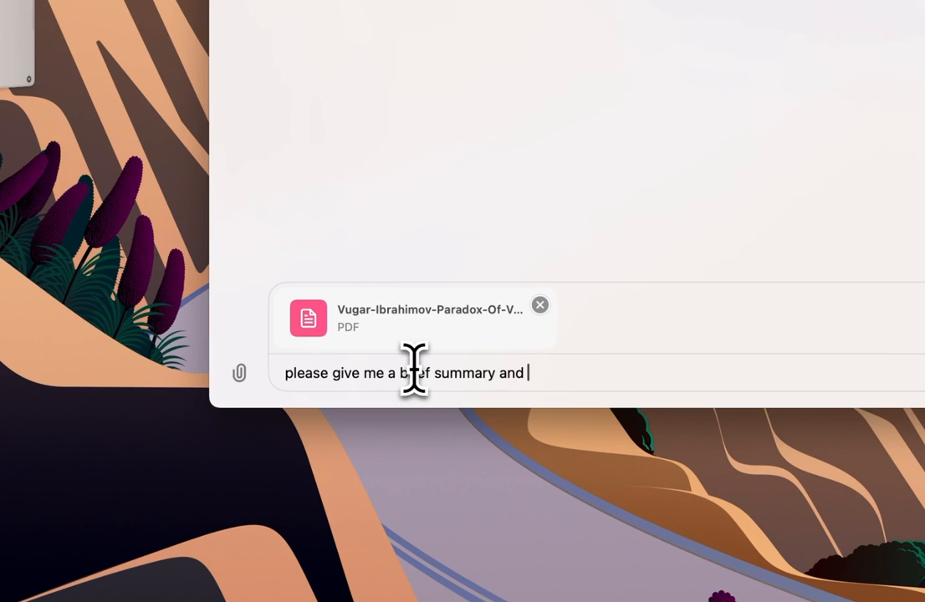
pyautogui.write('key isights')
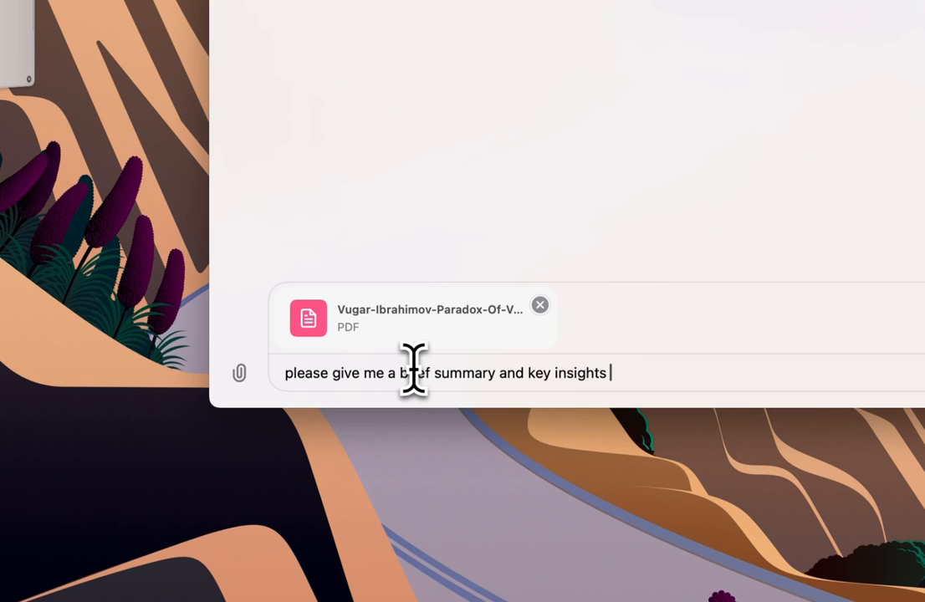
pyautogui.write('from th')
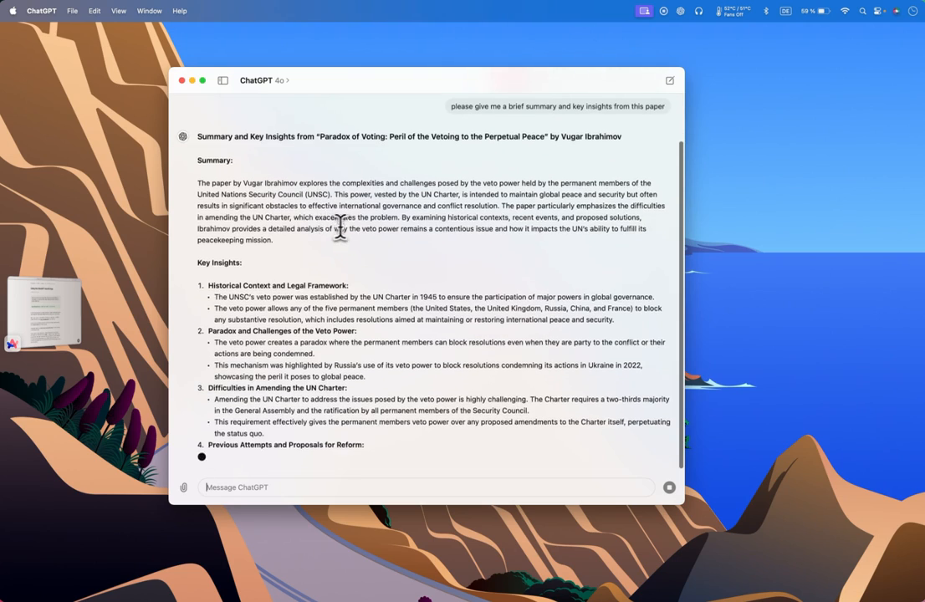
# - Scroll up through ChatGPT's generating reply on the paper's veto-power insights
pyautogui.scroll(3)
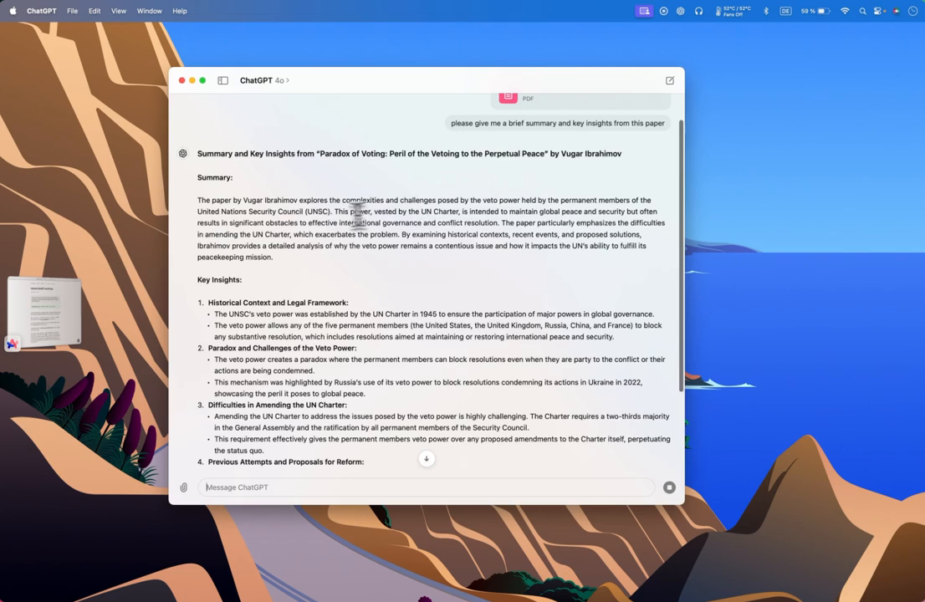
pyautogui.moveTo(450, 219)
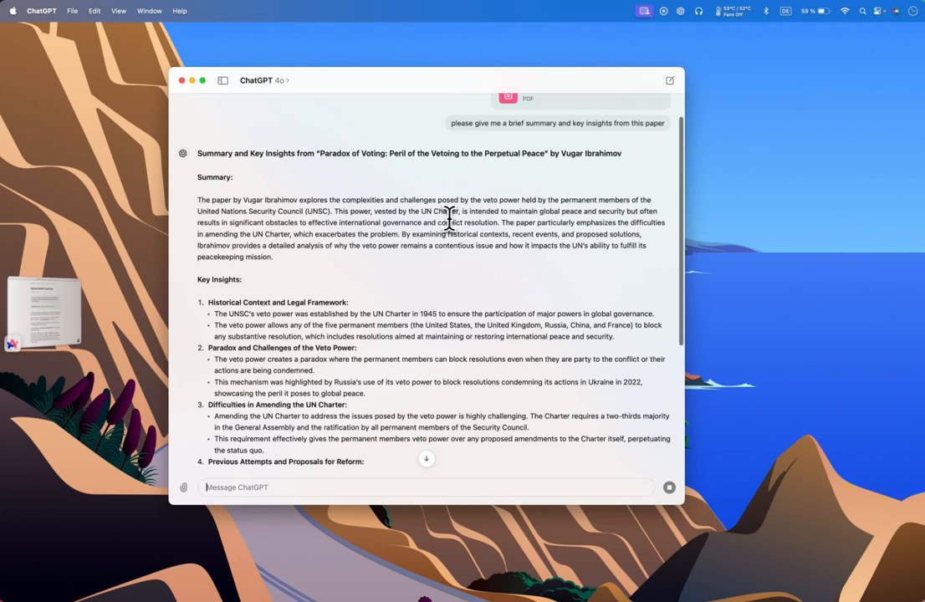
pyautogui.moveTo(556, 217)
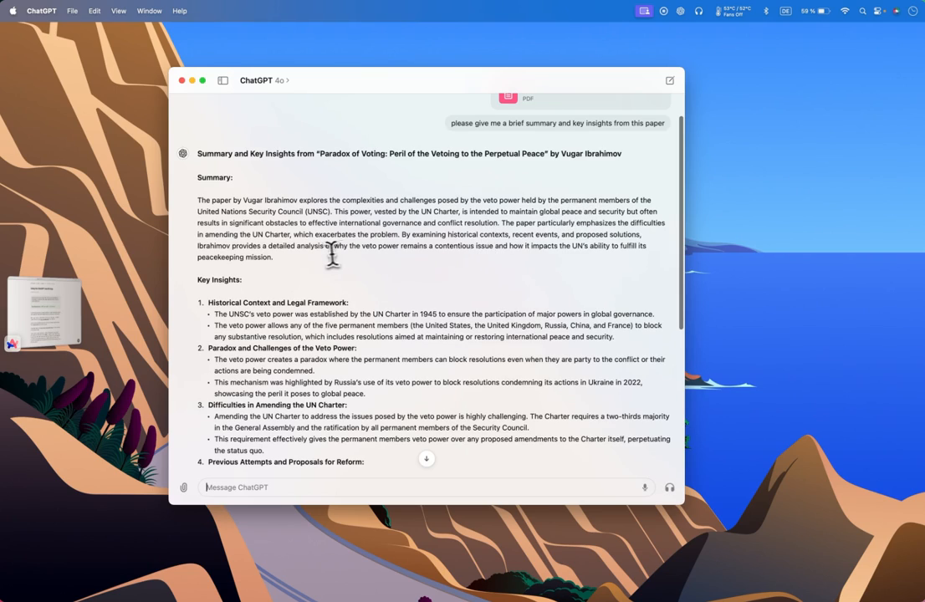
pyautogui.moveTo(509, 226)
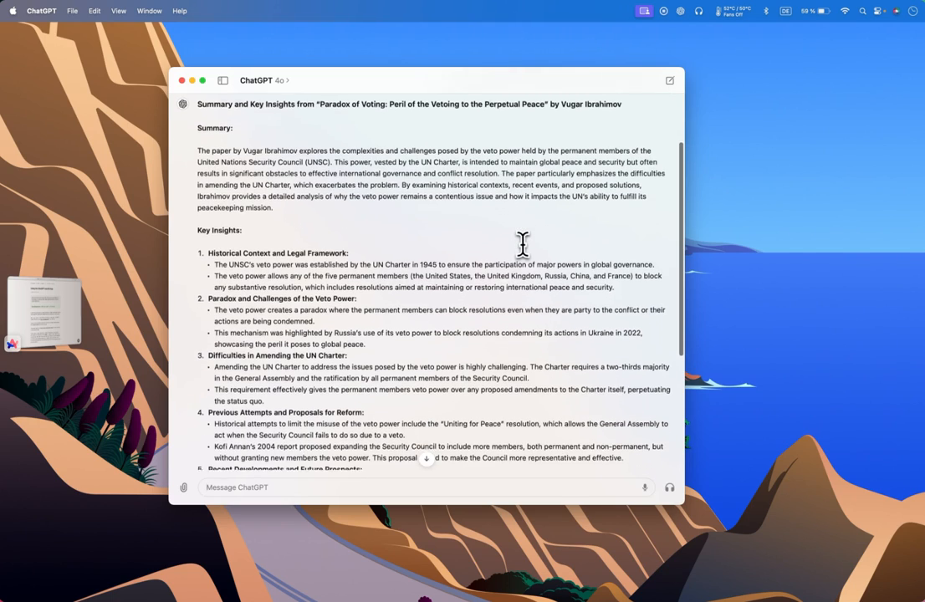
pyautogui.scroll(3)
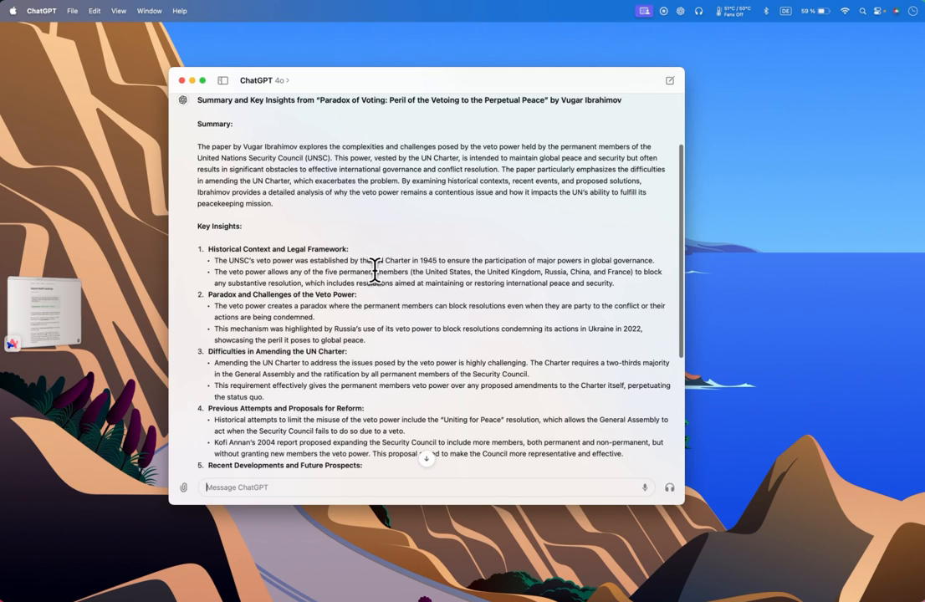
pyautogui.scroll(-3)
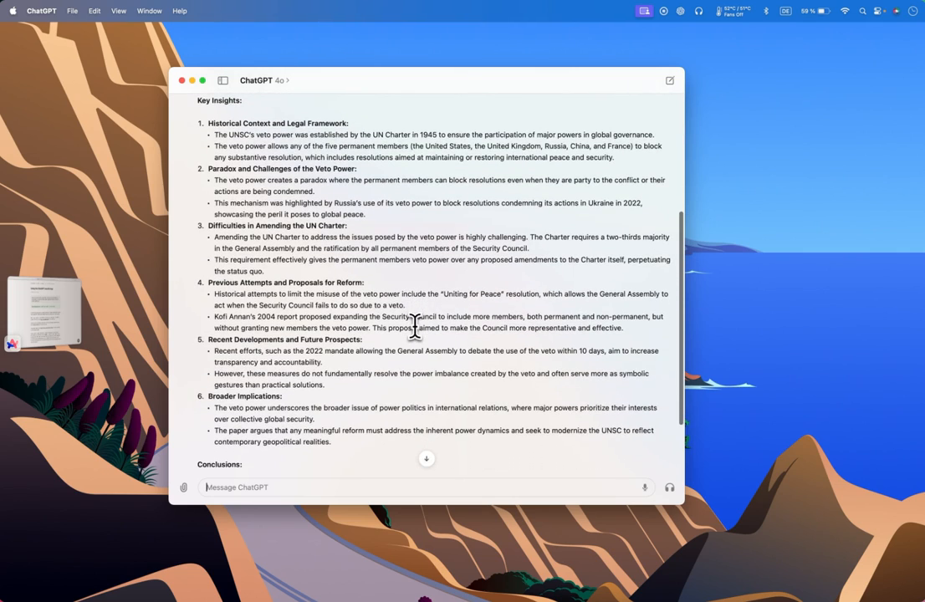
pyautogui.scroll(3)
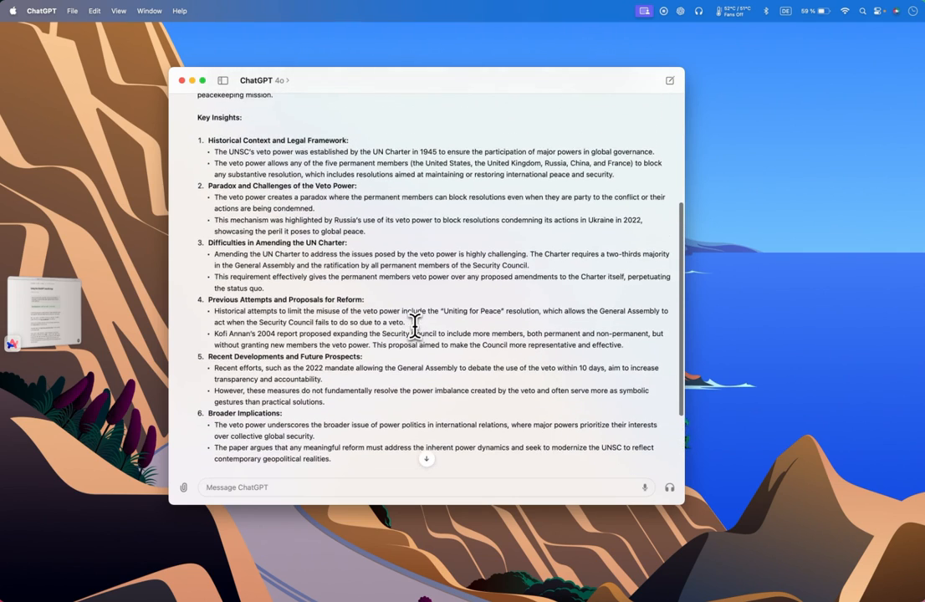
pyautogui.scroll(3)
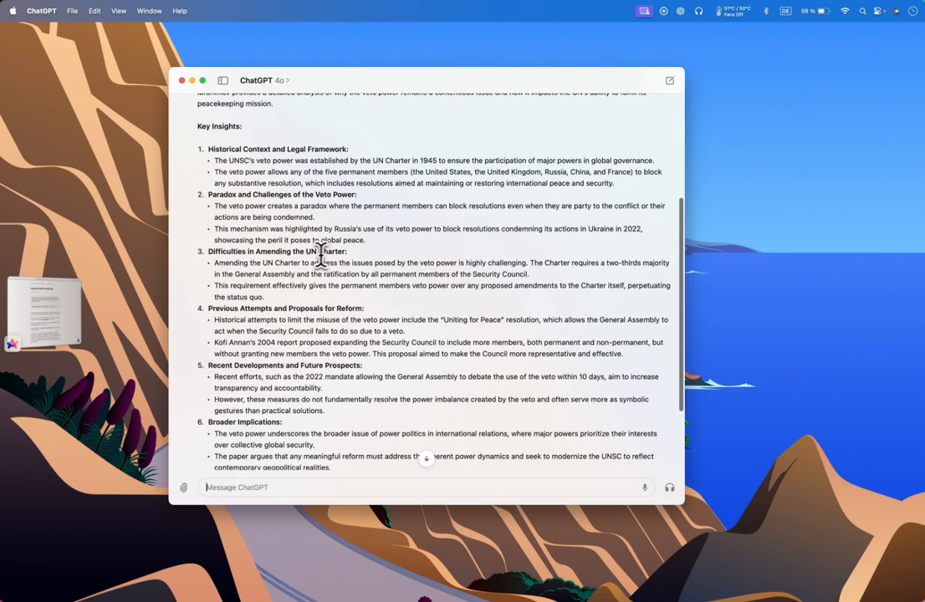
pyautogui.moveTo(276, 262)
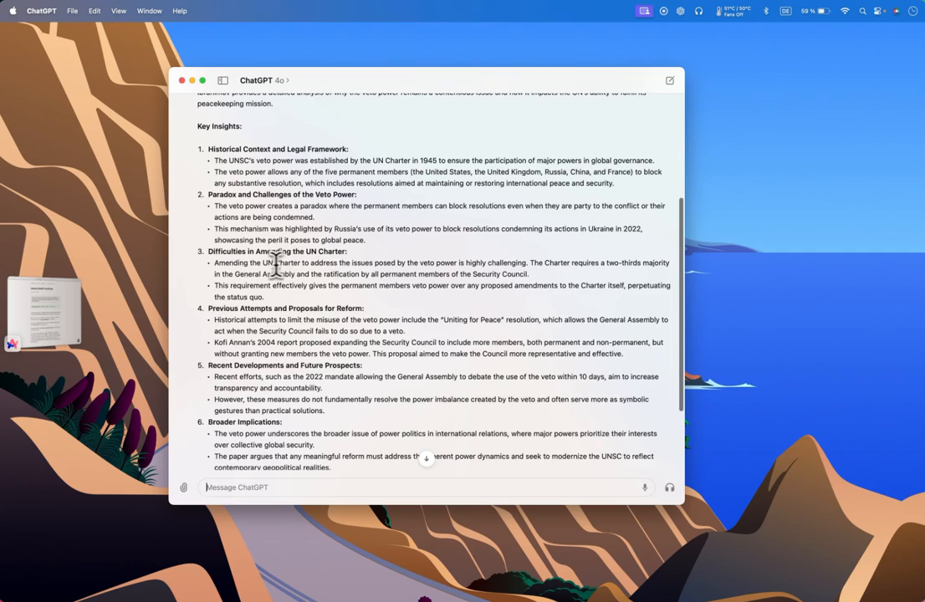
pyautogui.moveTo(323, 259)
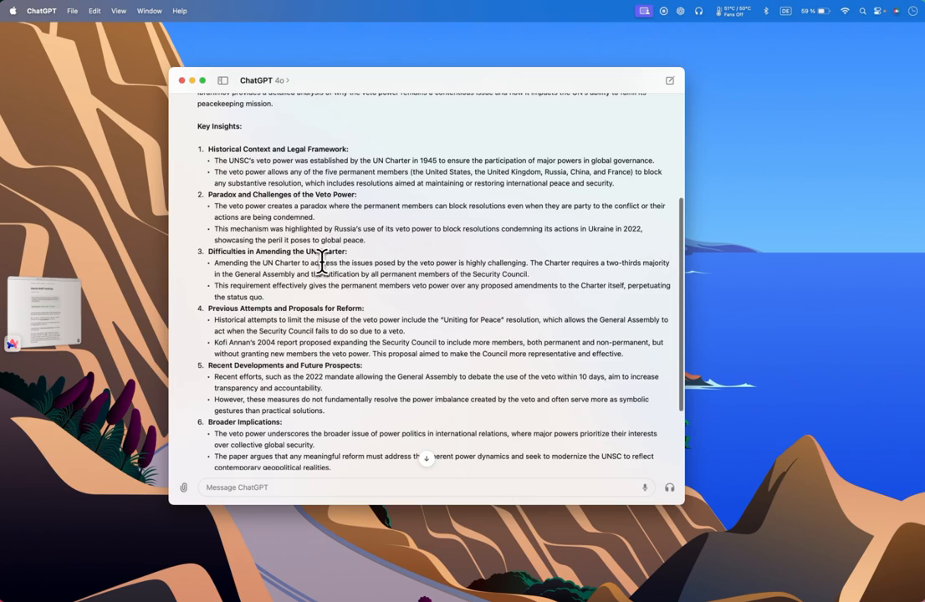
pyautogui.moveTo(364, 291)
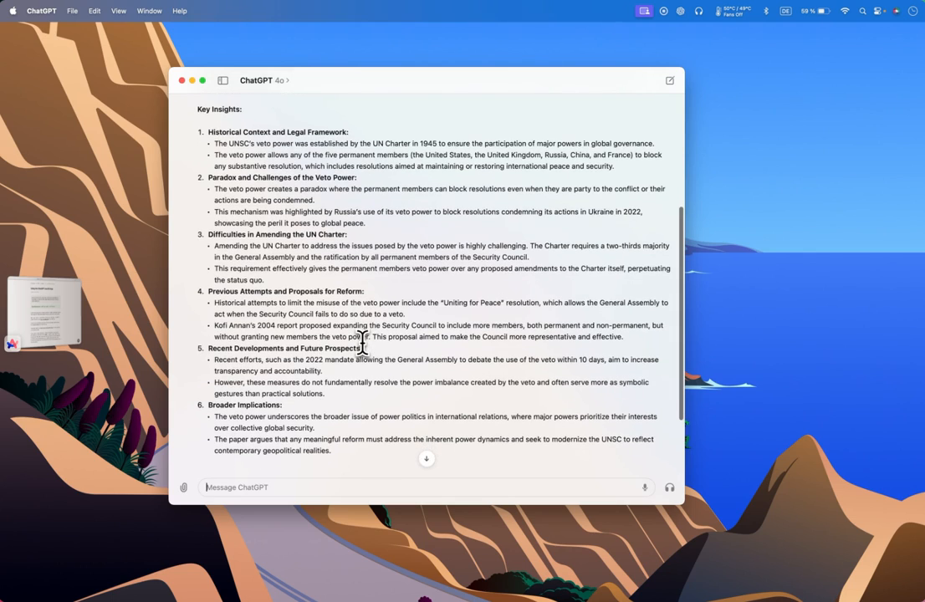
pyautogui.scroll(3)
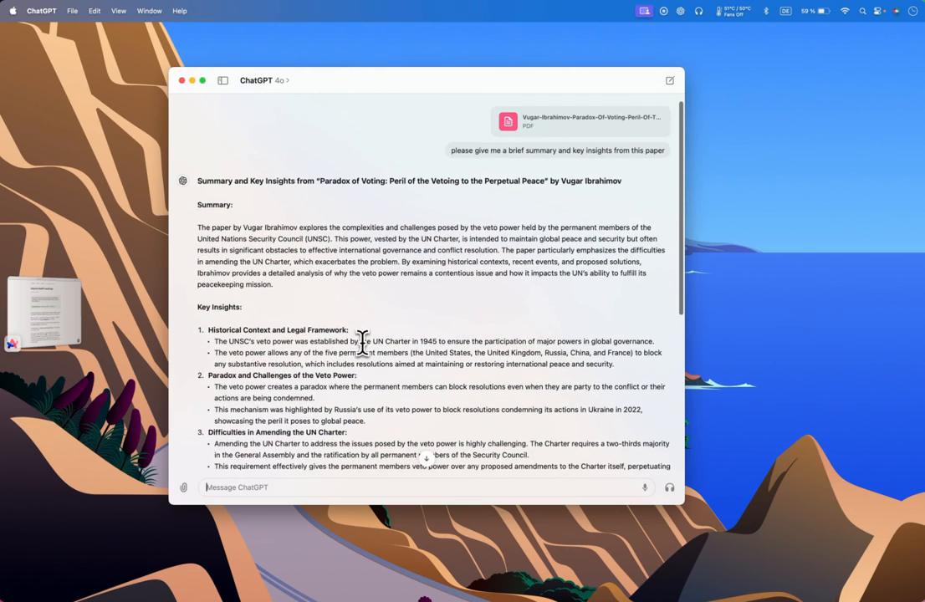